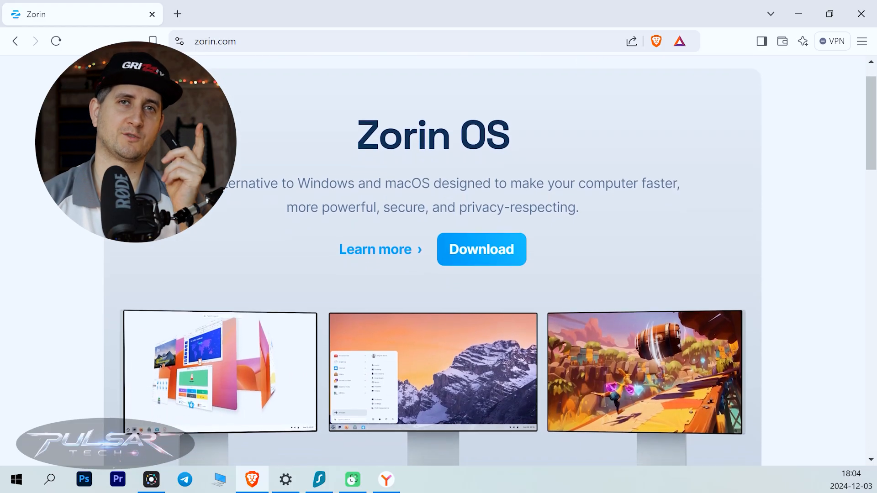
Locate and select USB Drive (E:) in This PC.
scroll("down", 3)
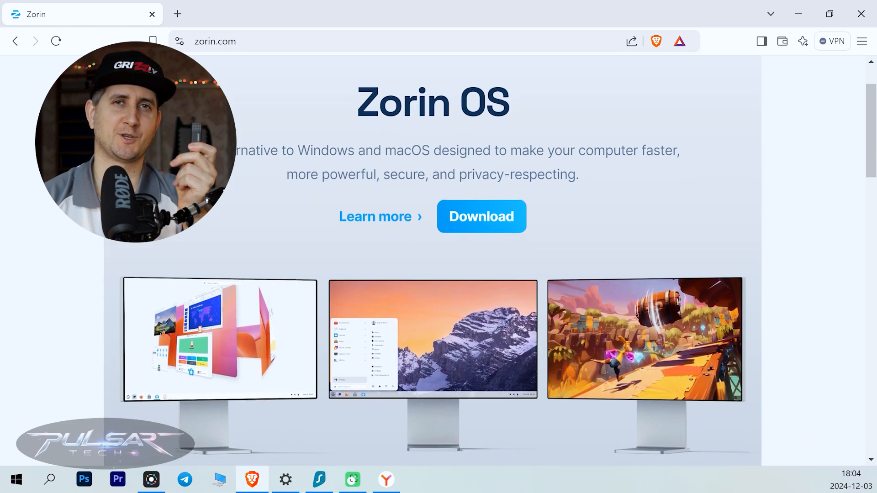
scroll("down", 3)
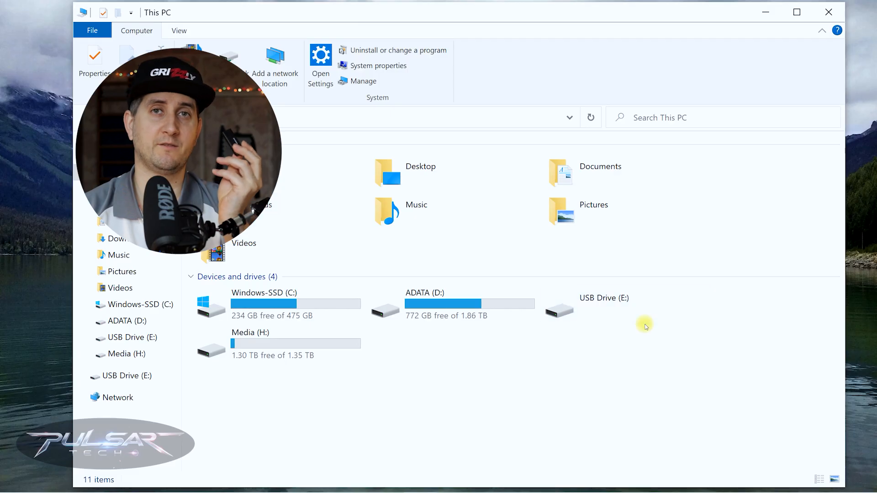
mouse_move(700, 354)
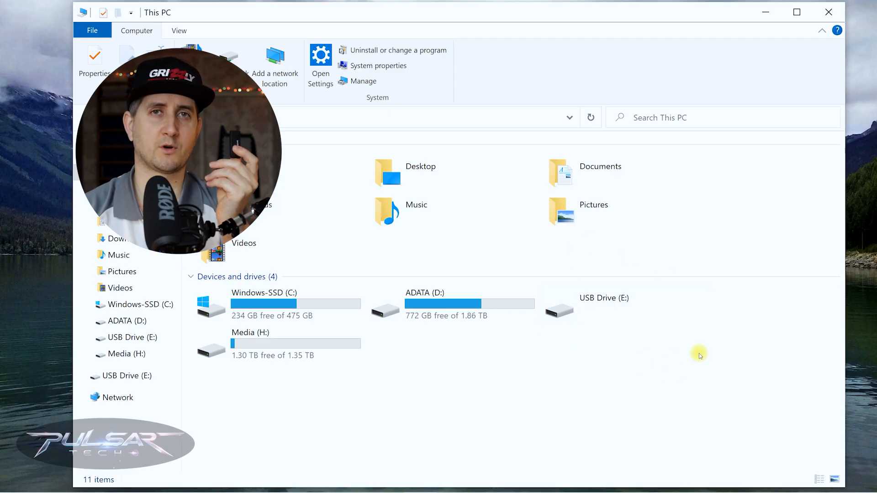
left_click(593, 297)
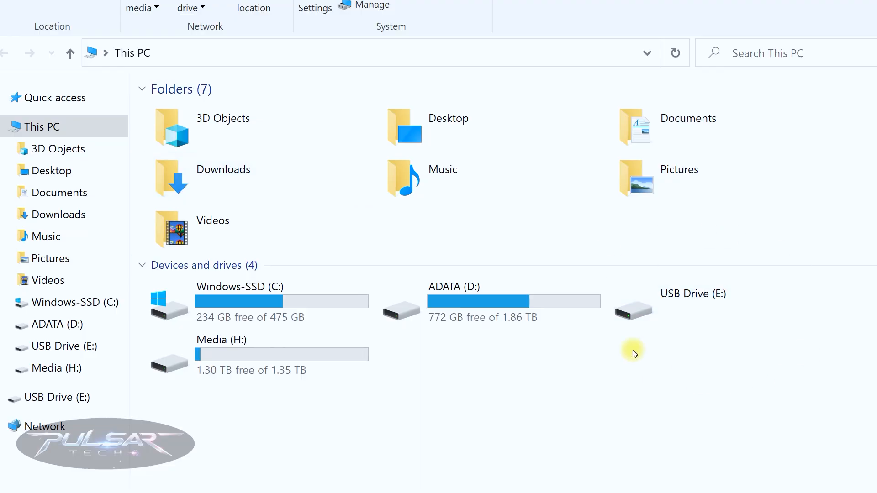
left_click(676, 294)
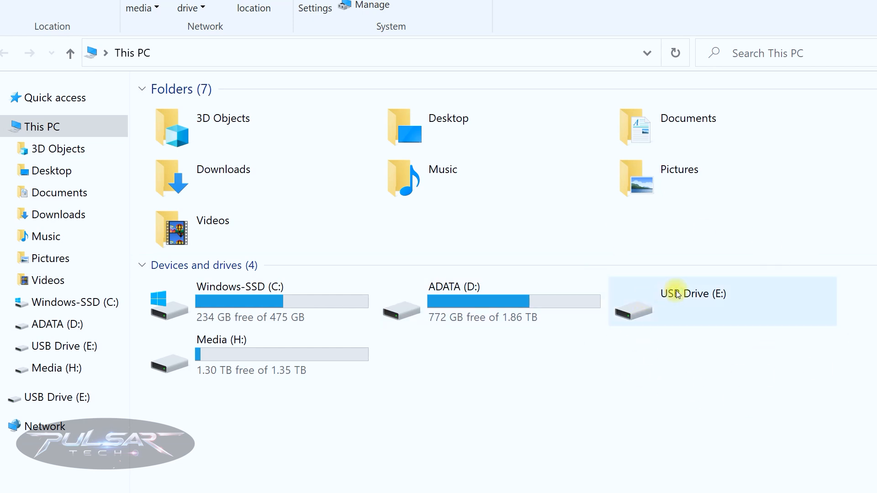
mouse_move(669, 349)
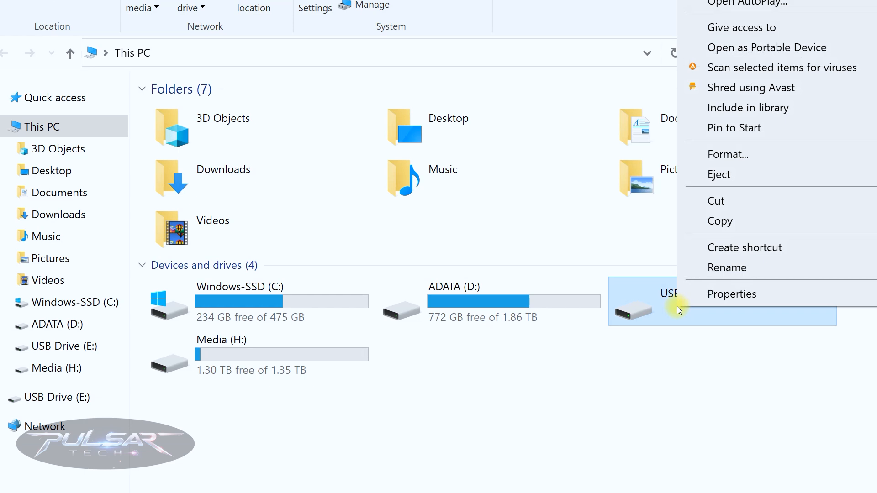
Quick-format the drive as exFAT, accepting that all its data is erased.
left_click(727, 153)
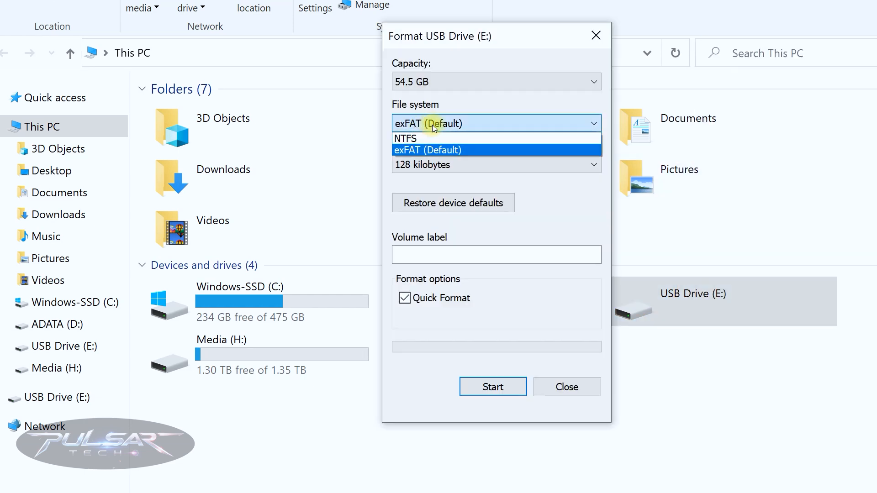
left_click(492, 387)
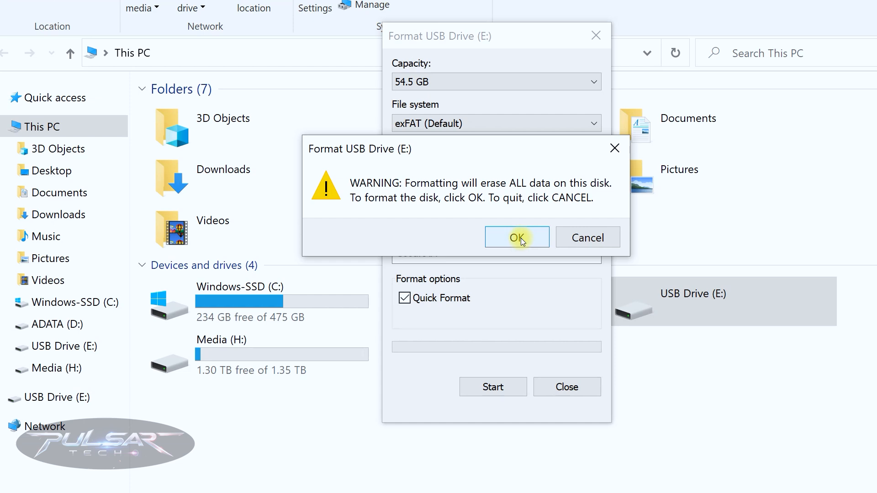
left_click(517, 237)
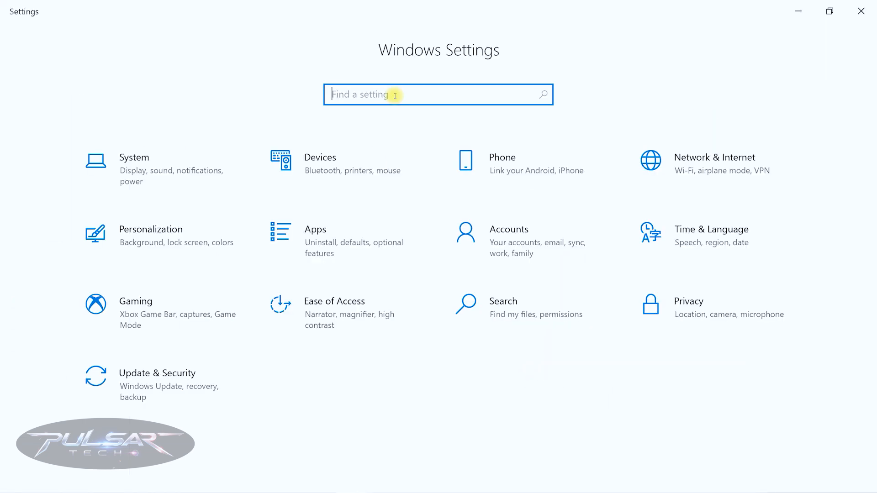
Find Disk Management via Settings search and inspect Disk 2's 5 MB partition and exFAT volume.
type("Create and")
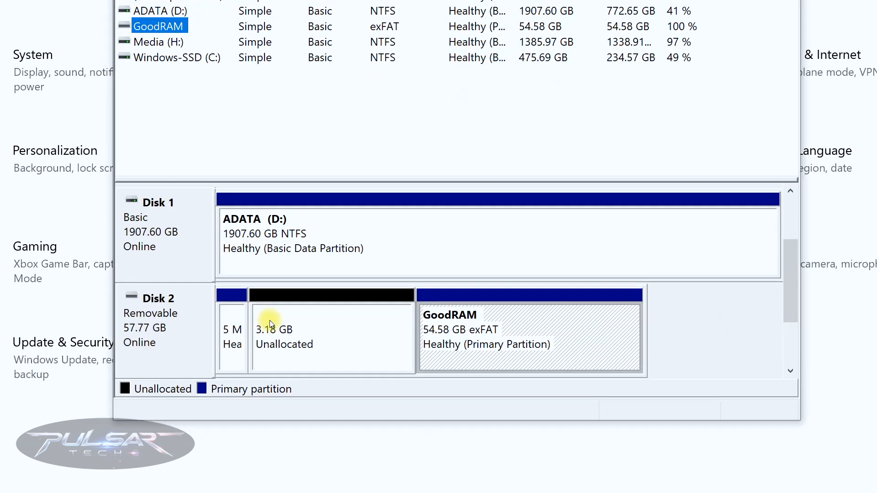
mouse_move(347, 320)
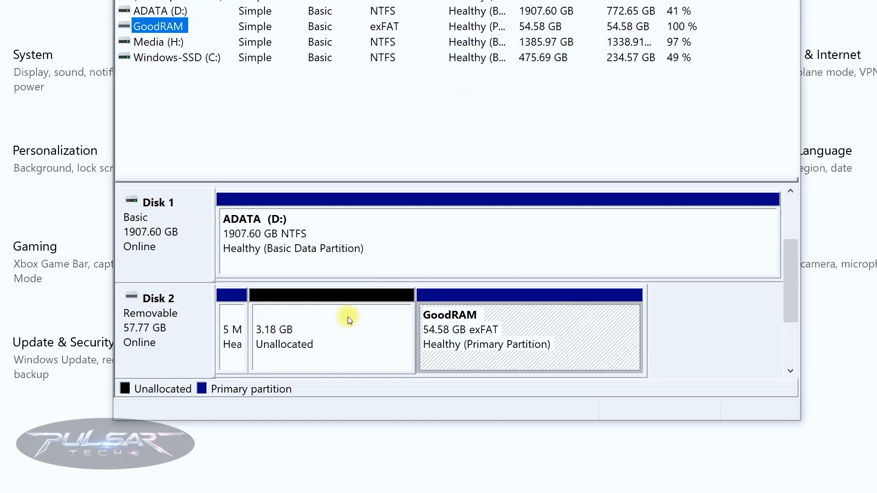
mouse_move(324, 333)
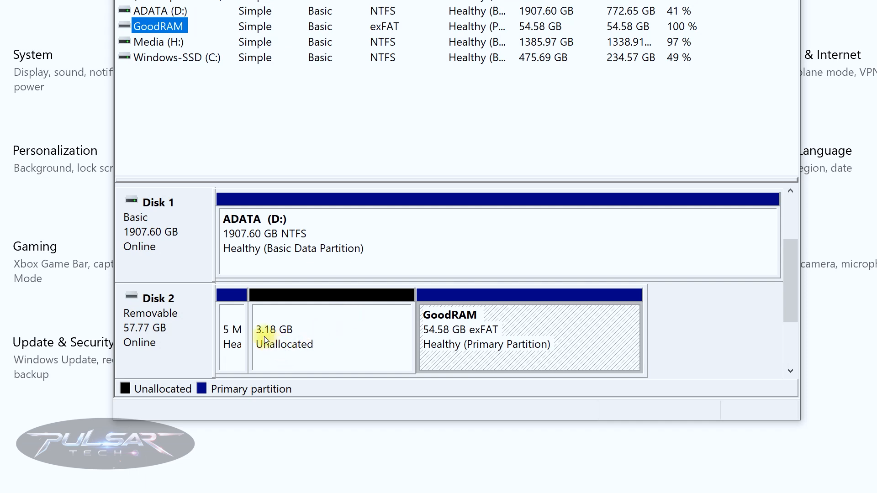
mouse_move(306, 337)
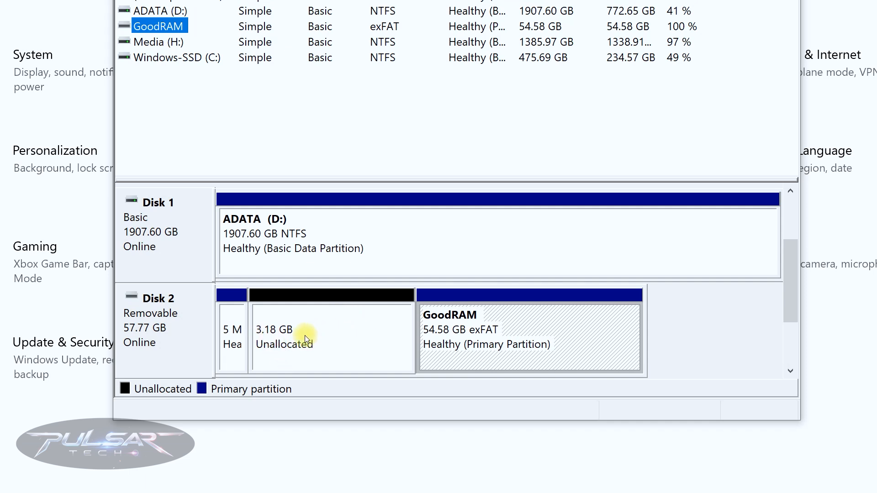
left_click(307, 335)
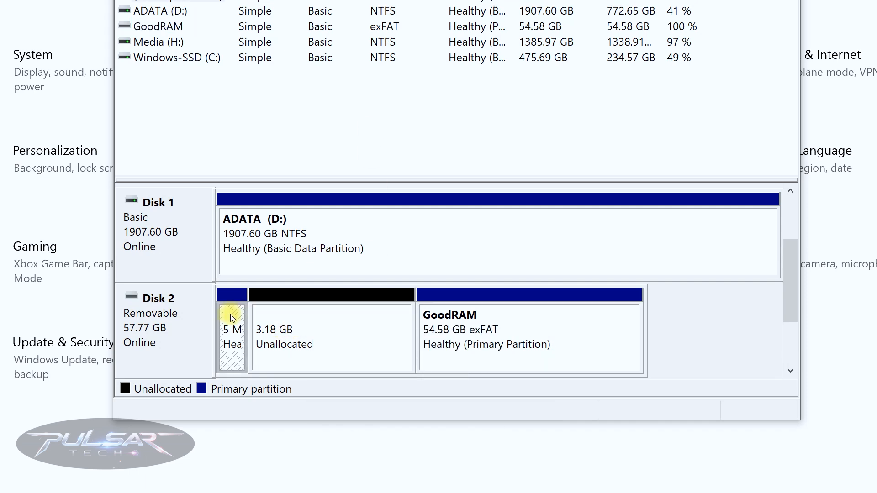
left_click(399, 342)
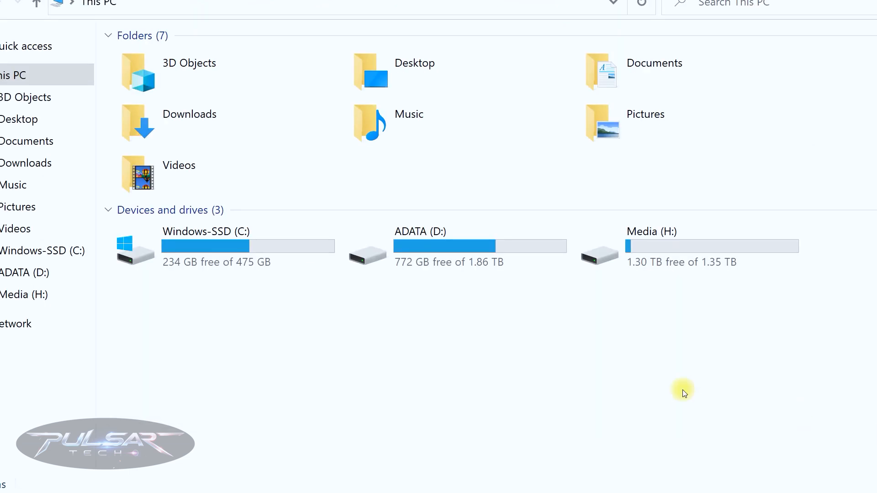
mouse_move(506, 127)
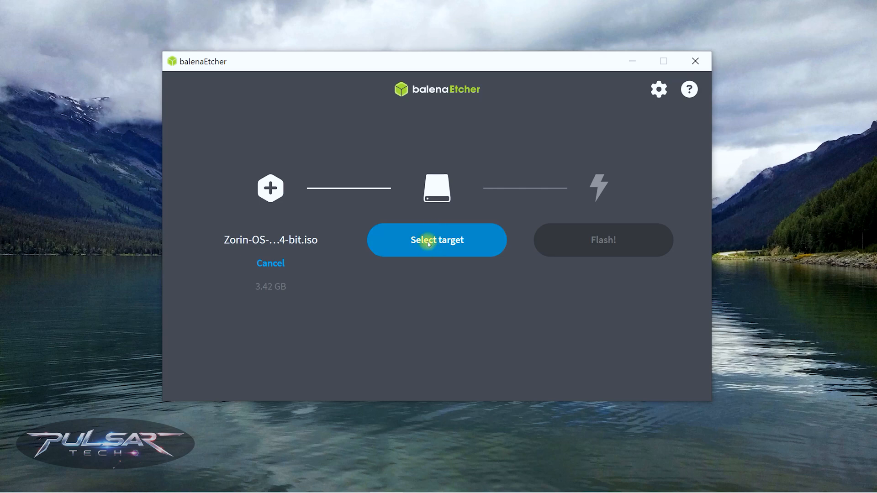
Select the 62 GB Wilk USB device at E:\ as the flash target for the Zorin OS image.
left_click(437, 241)
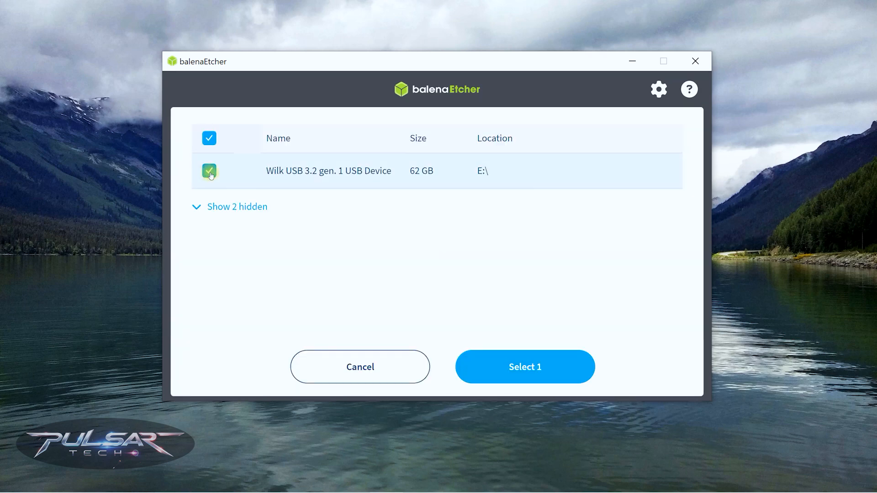
left_click(513, 368)
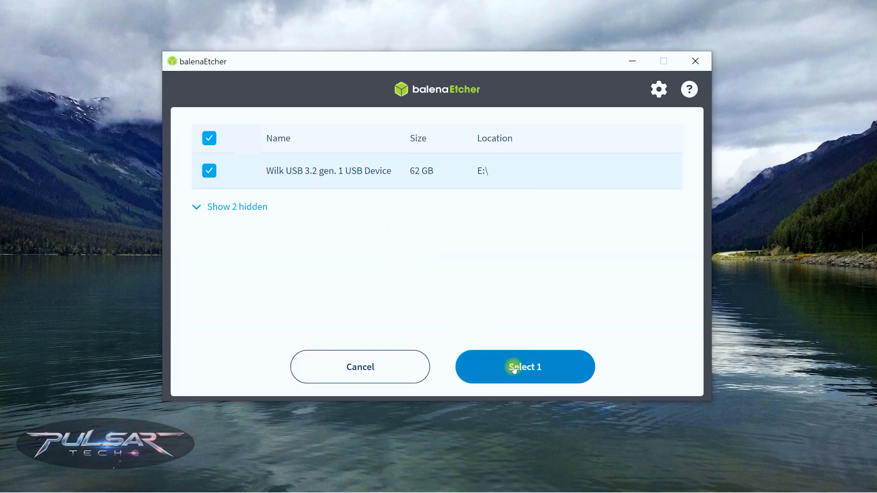
left_click(525, 367)
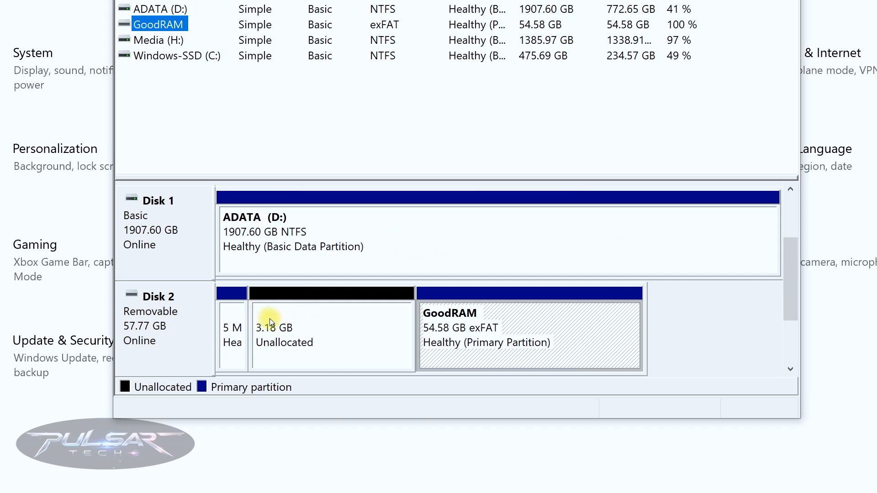
mouse_move(384, 304)
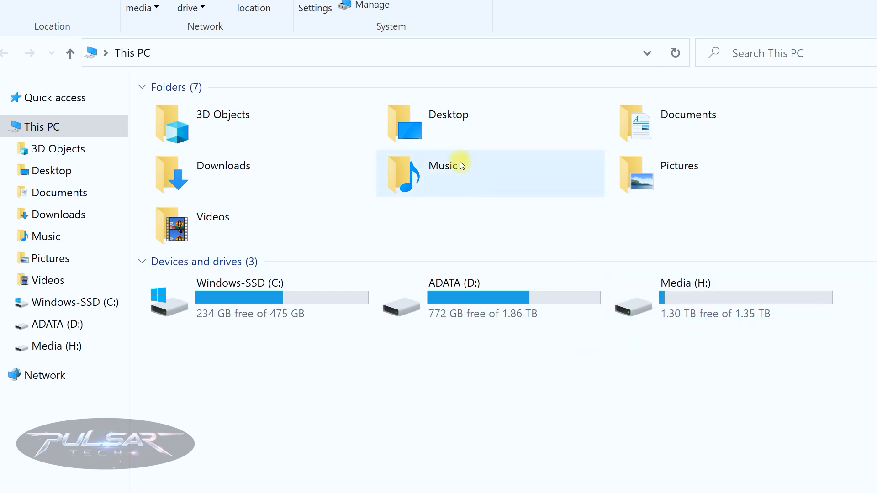
mouse_move(535, 181)
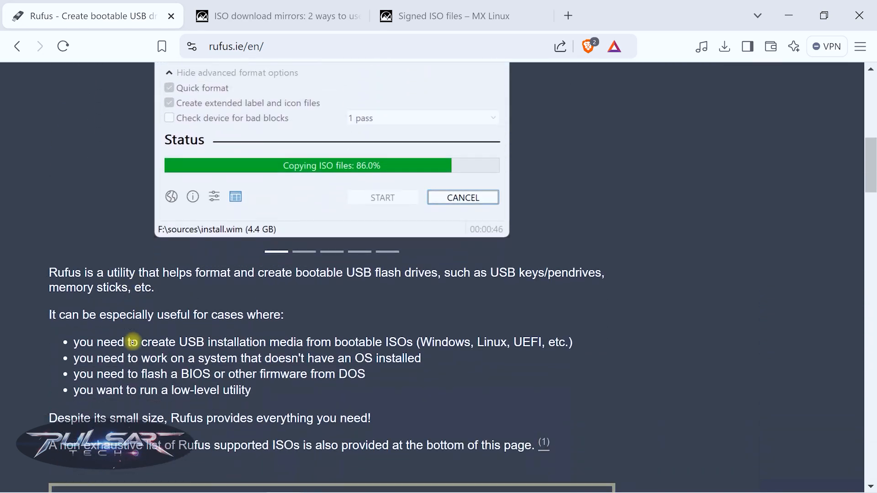
Download rufus-4.6p.exe from rufus.ie and check it in the browser's downloads.
scroll("down", 3)
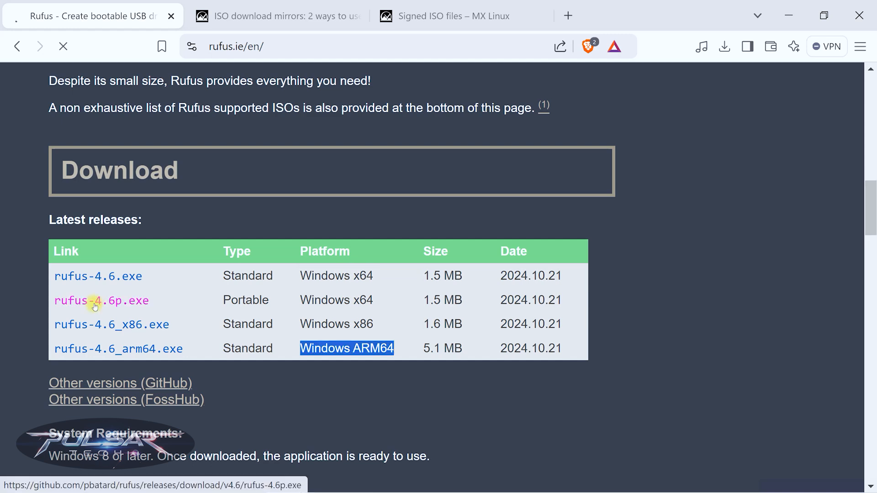
left_click(95, 301)
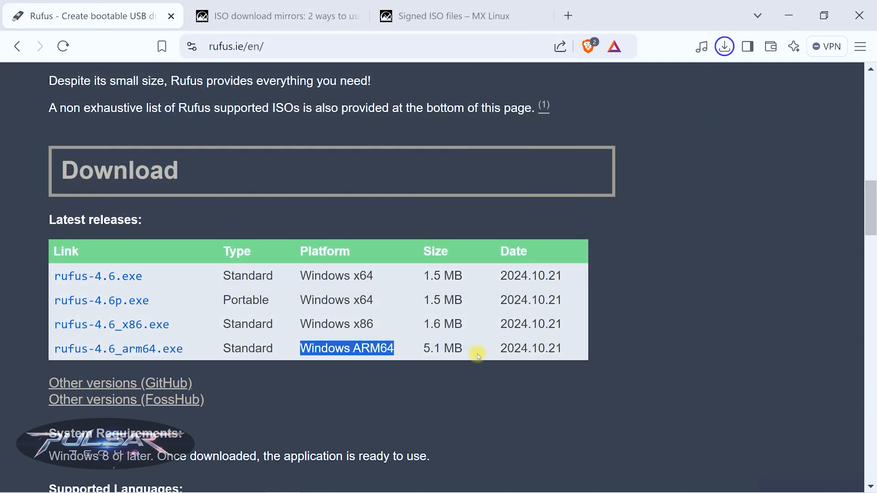
left_click(724, 45)
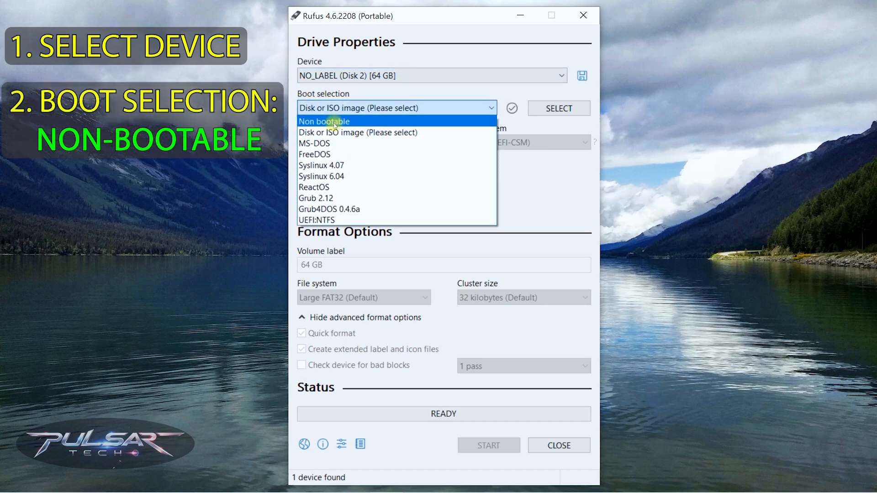
Set Boot selection to Non bootable, Large FAT32, and start the GoodRAM 64 GB label.
left_click(364, 298)
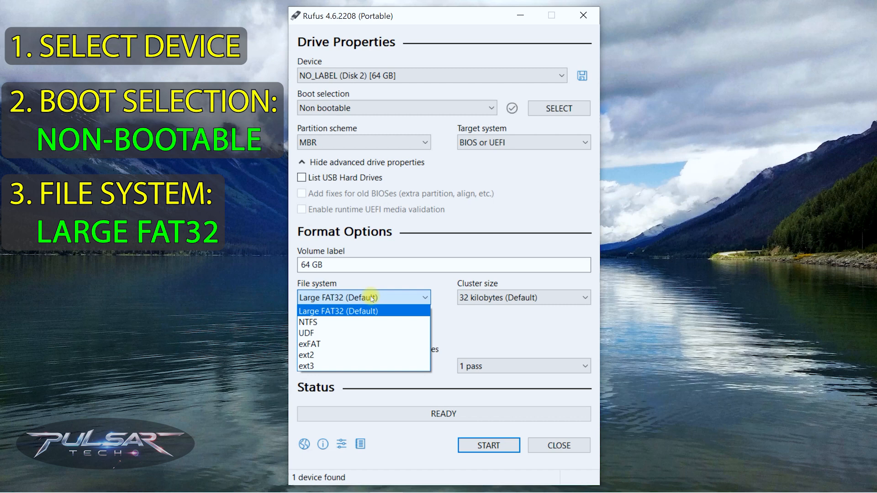
left_click(338, 311)
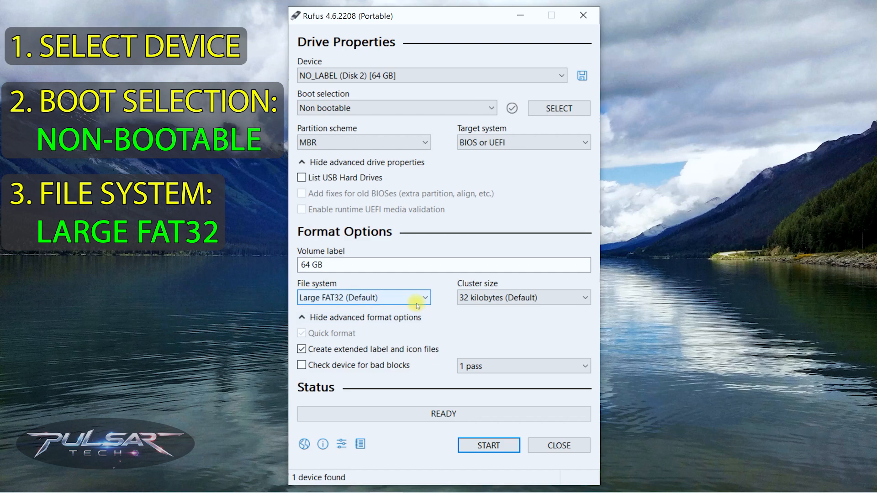
type("GoodRAM")
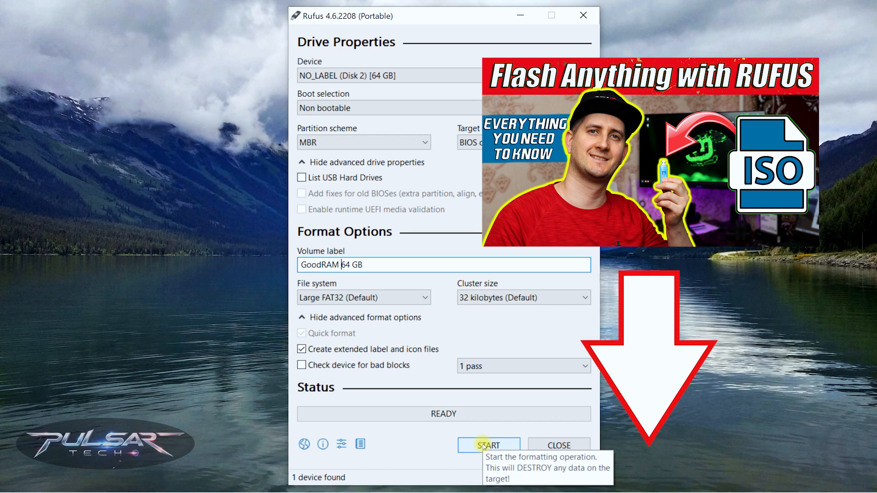
Start the format and accept the data-destruction and multiple-partitions warnings.
left_click(489, 446)
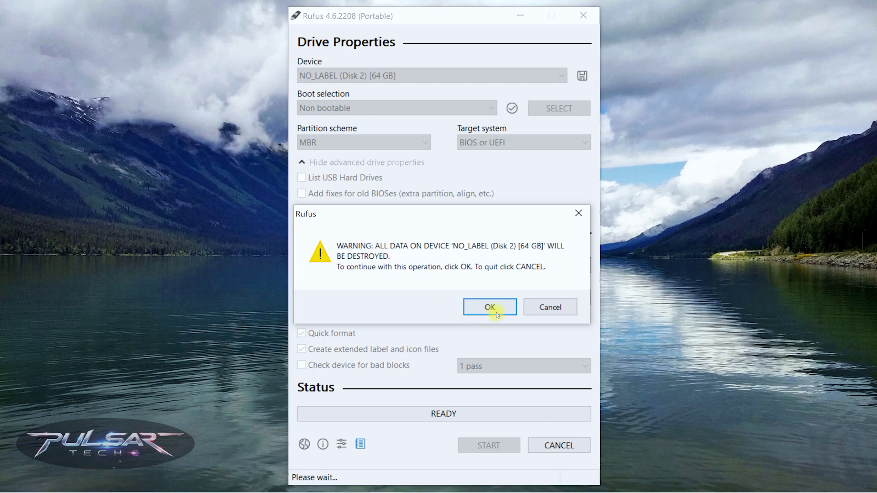
left_click(489, 307)
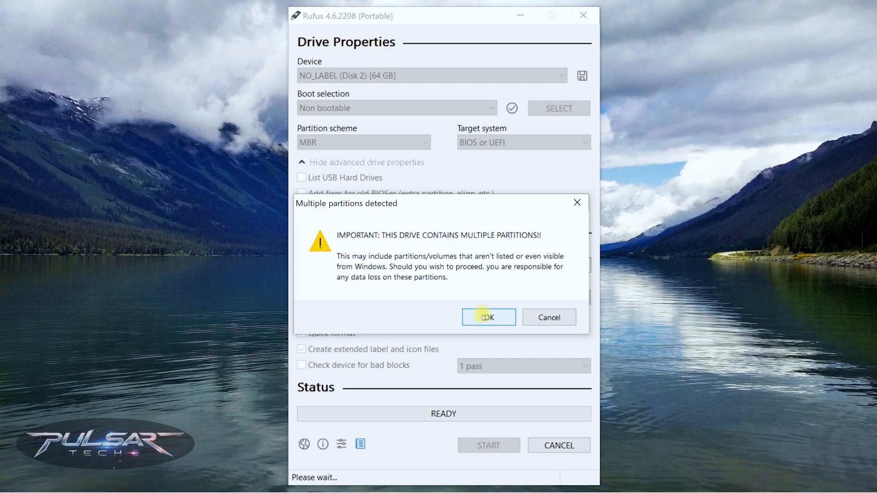
left_click(489, 317)
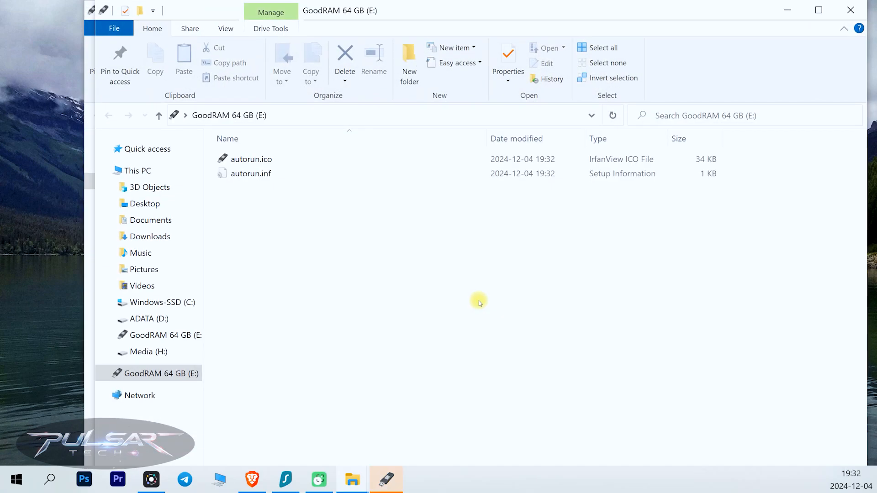
Show This PC, listing GoodRAM 64 GB (E:) with 57.7 GB free.
left_click(385, 477)
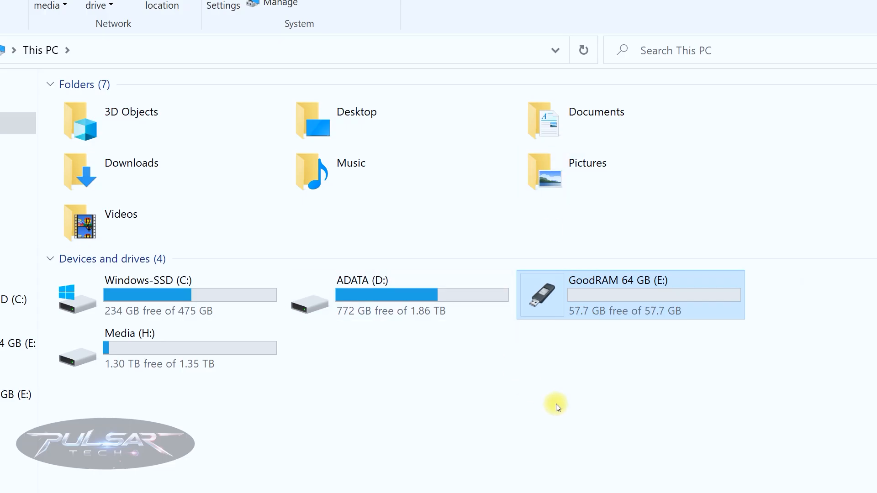
mouse_move(551, 208)
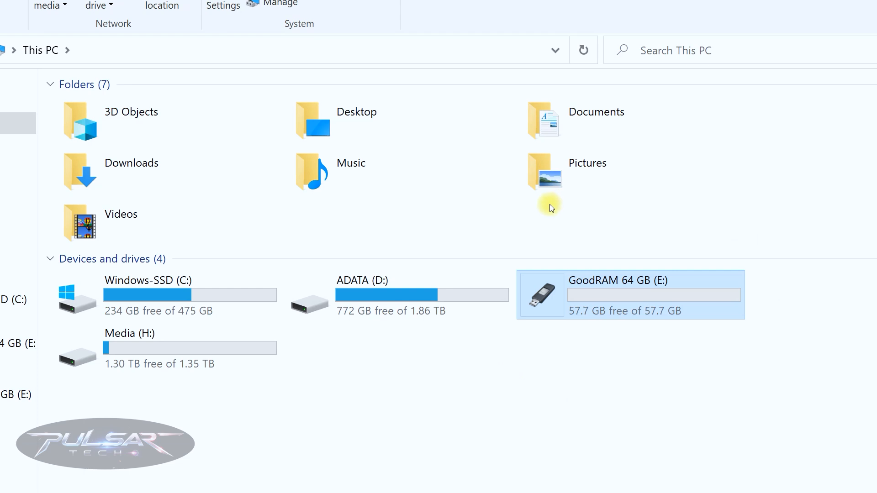
mouse_move(541, 305)
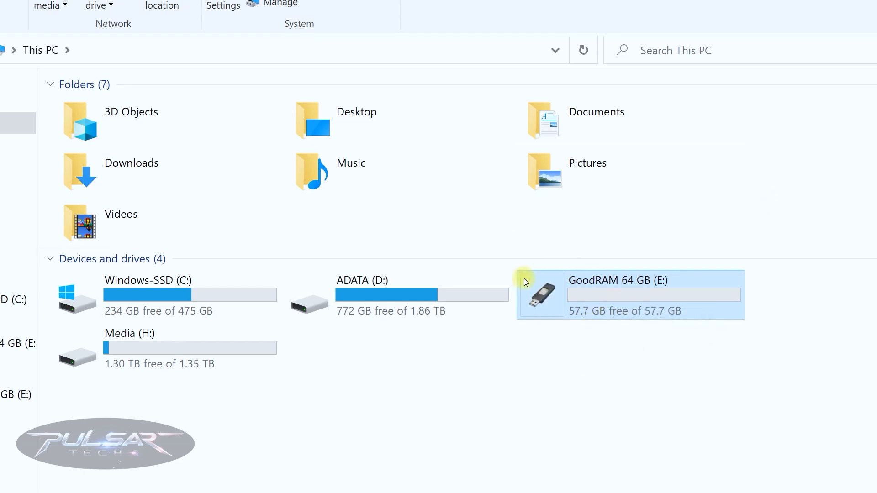
mouse_move(526, 282)
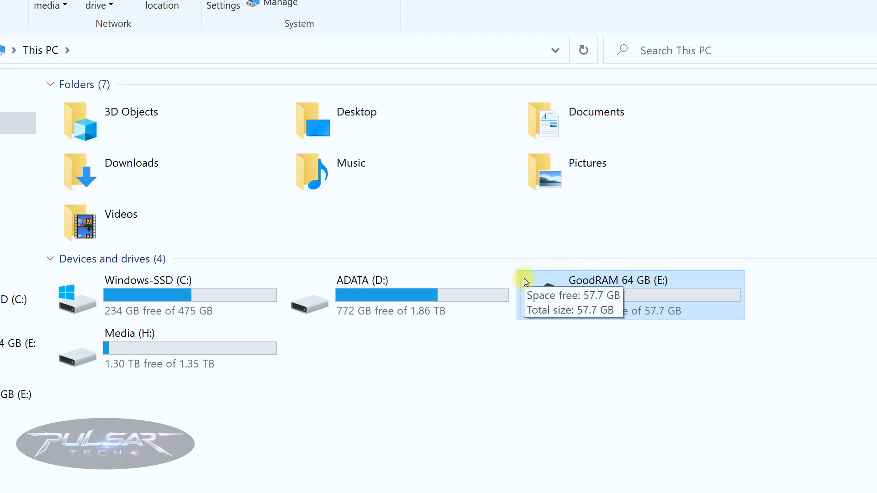
mouse_move(612, 362)
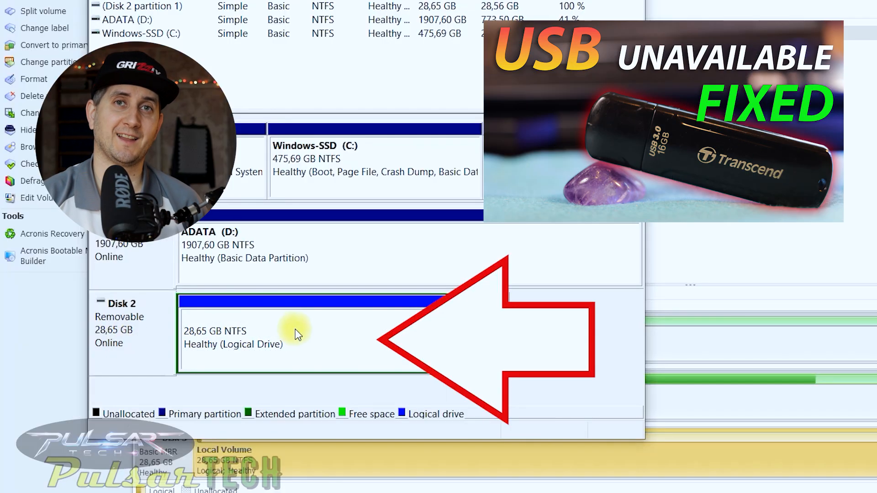
Bring up the context menu of Disk 2's 28.65 GB NTFS volume.
right_click(297, 333)
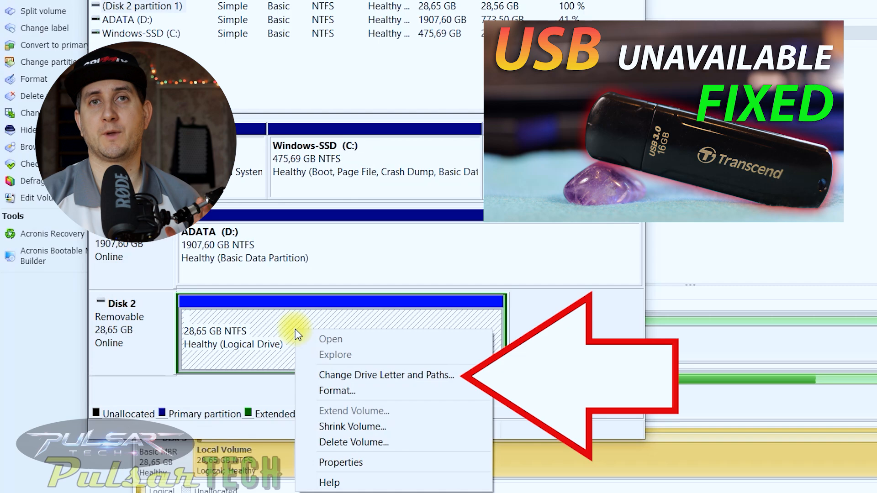